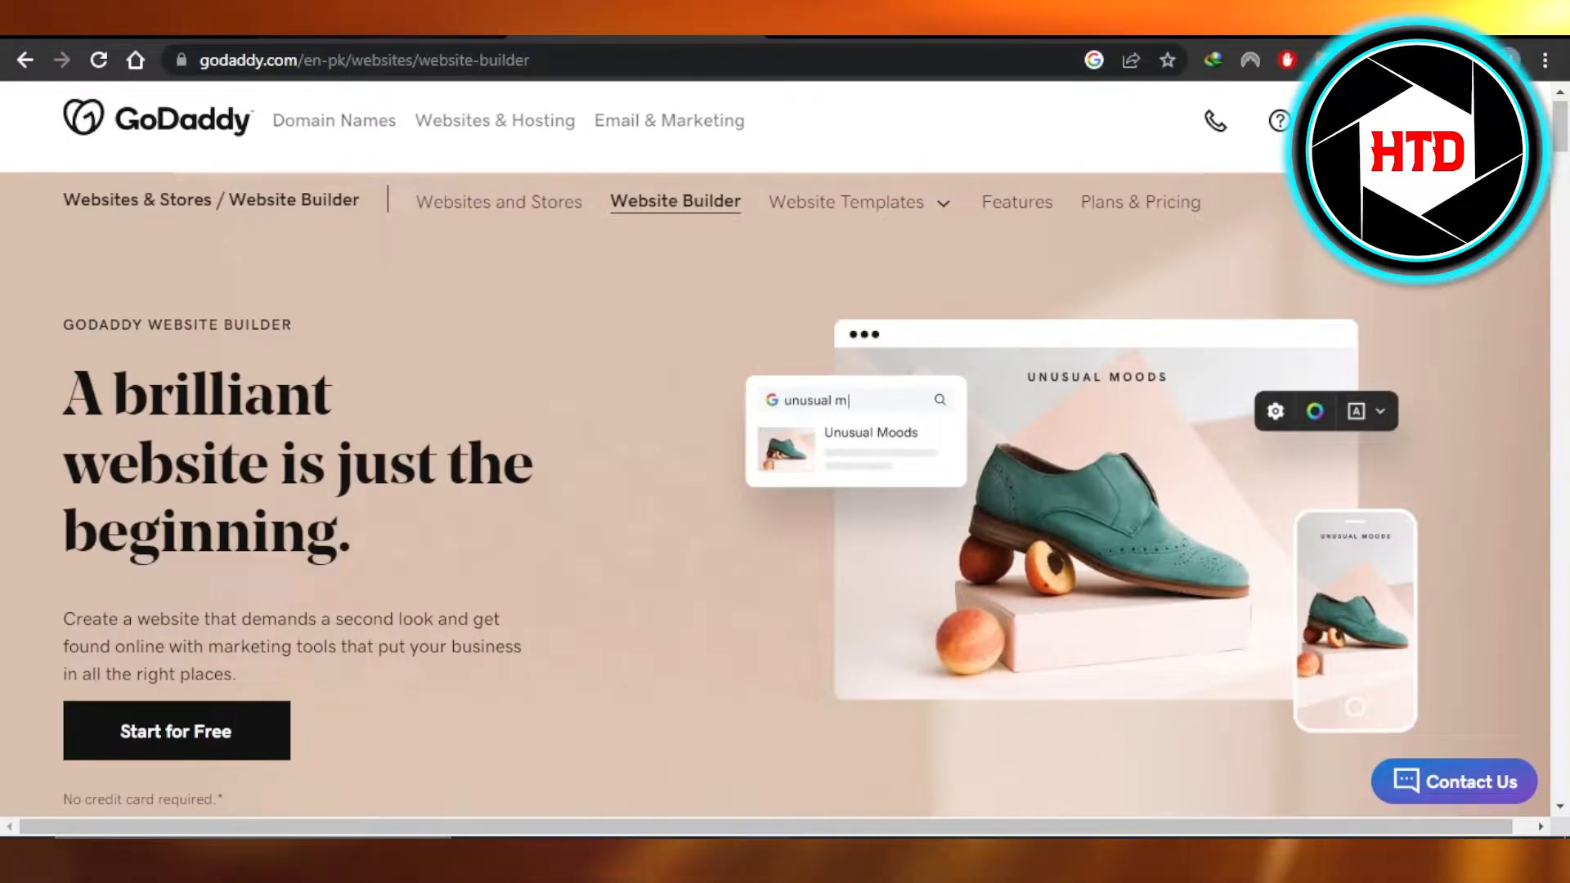
- Start editing the MYTESTWEBSITE site in the Website Builder editor
left_click(177, 730)
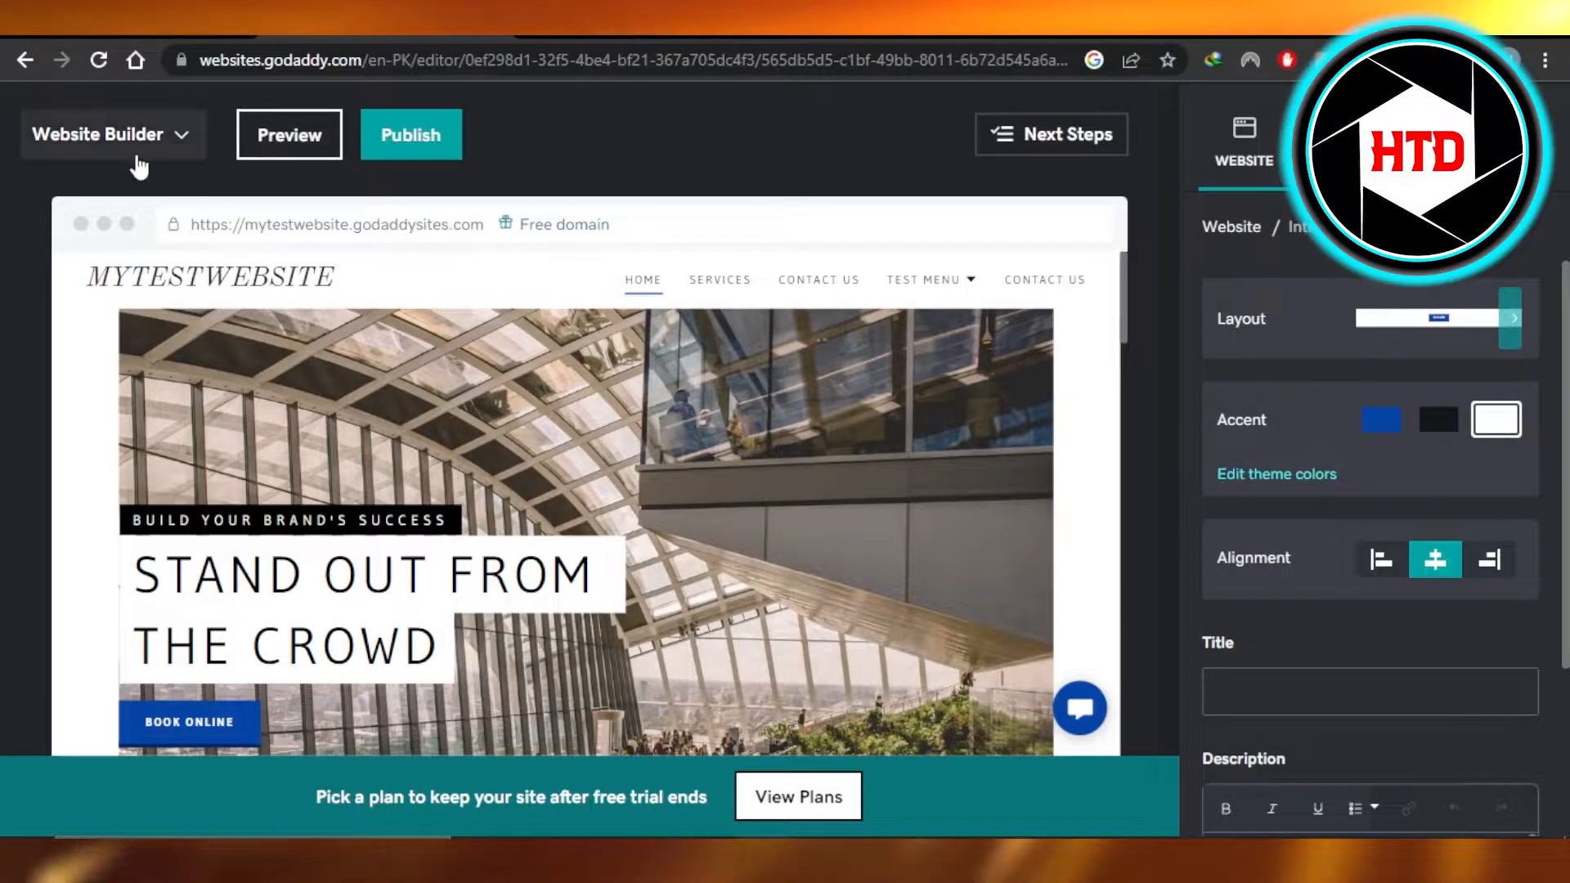
mouse_move(175, 149)
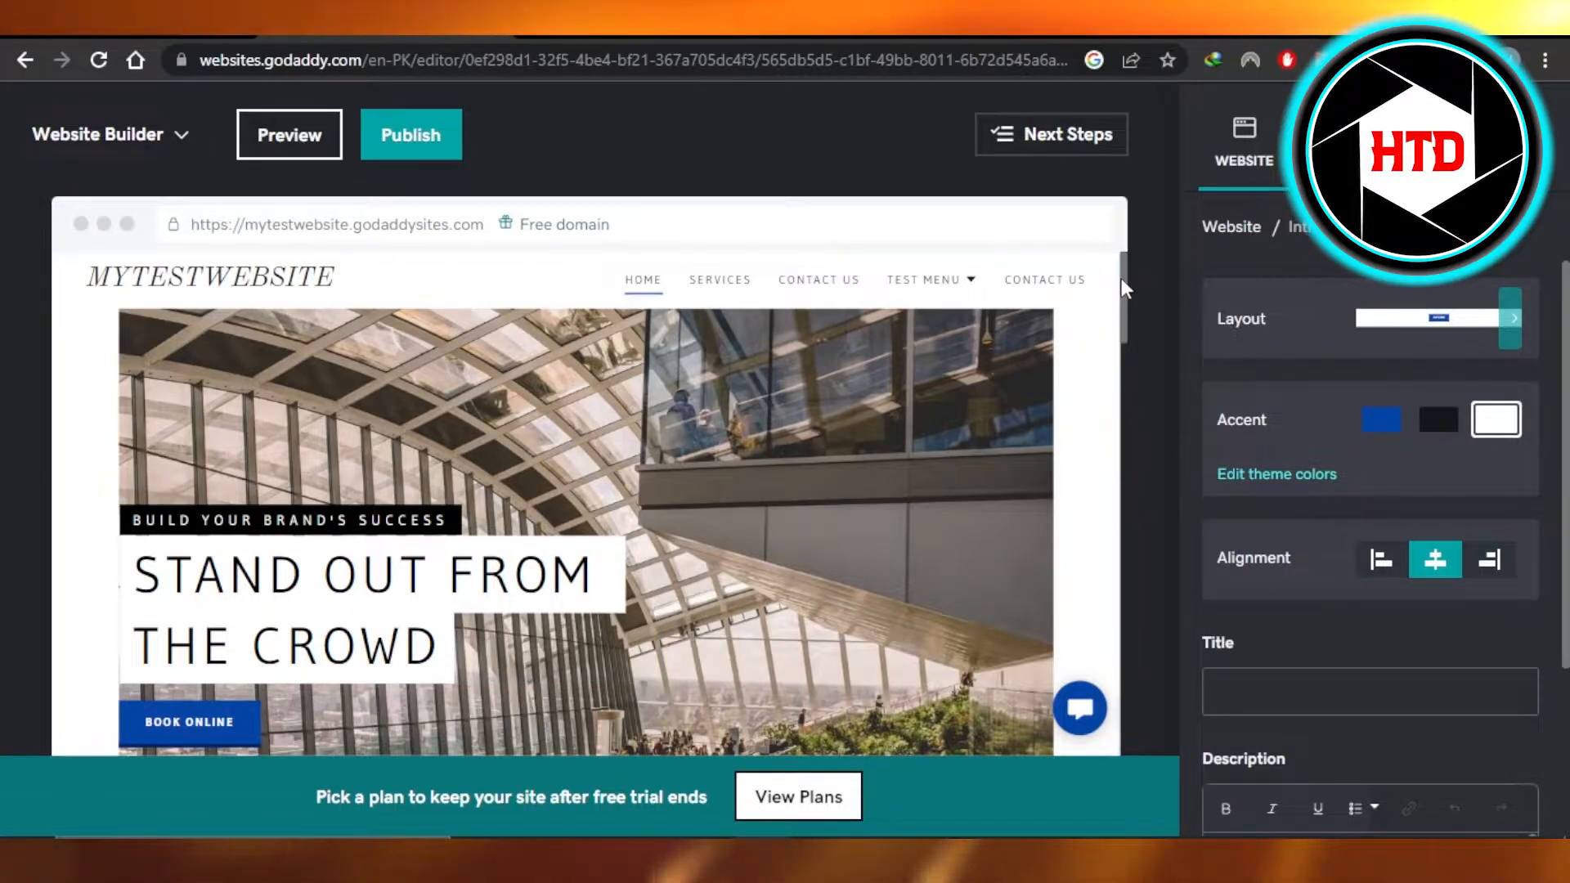
- Search the Add Section catalog for 'button' and browse the General category results
scroll("down", 3)
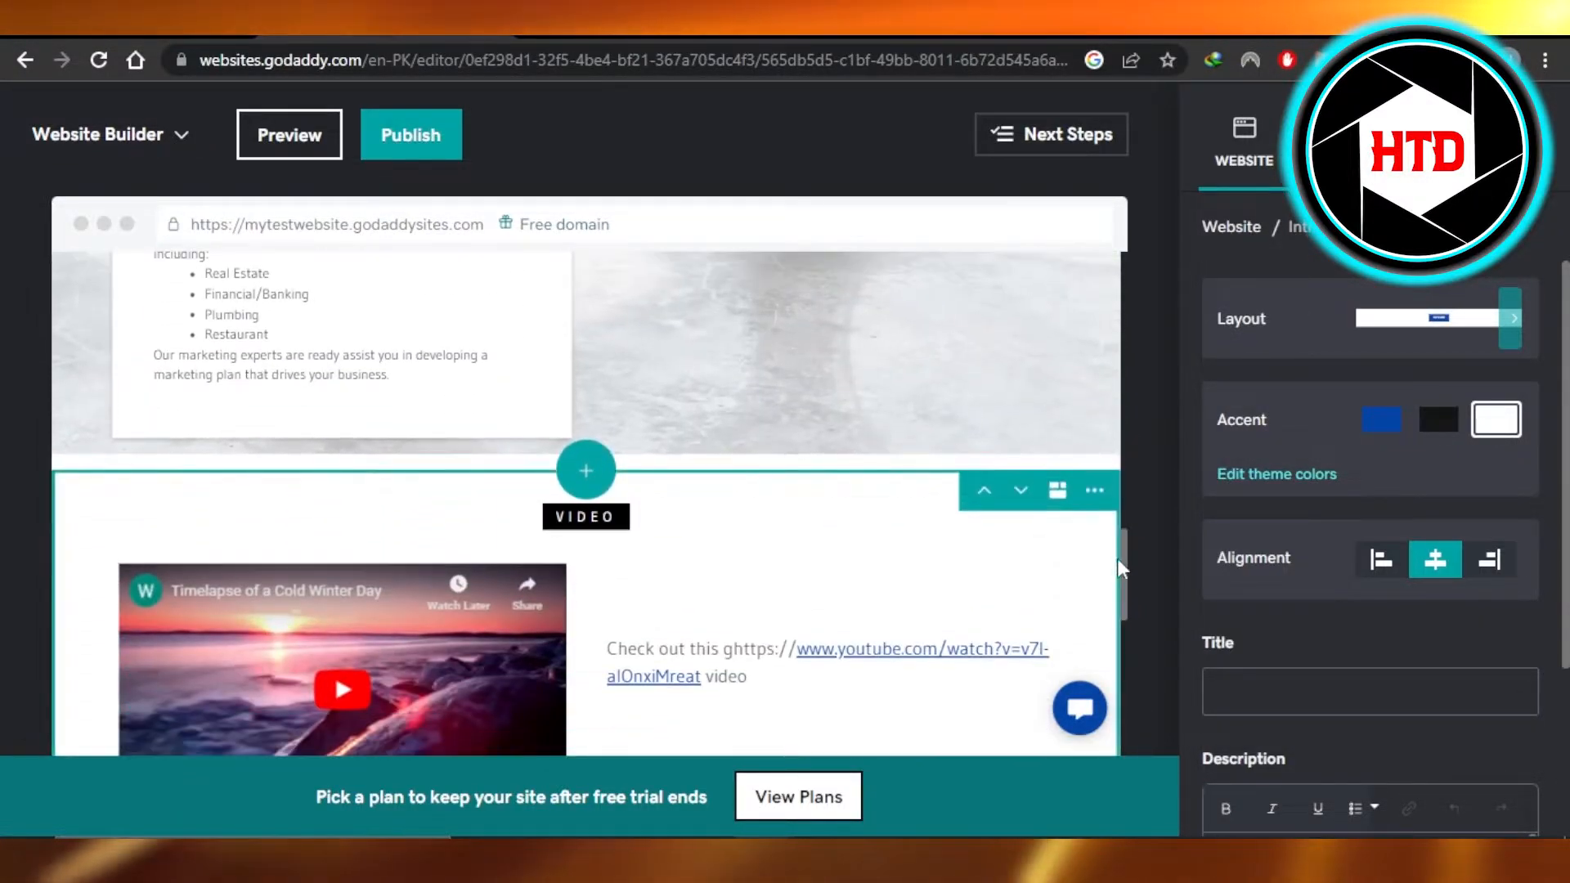
scroll("down", 3)
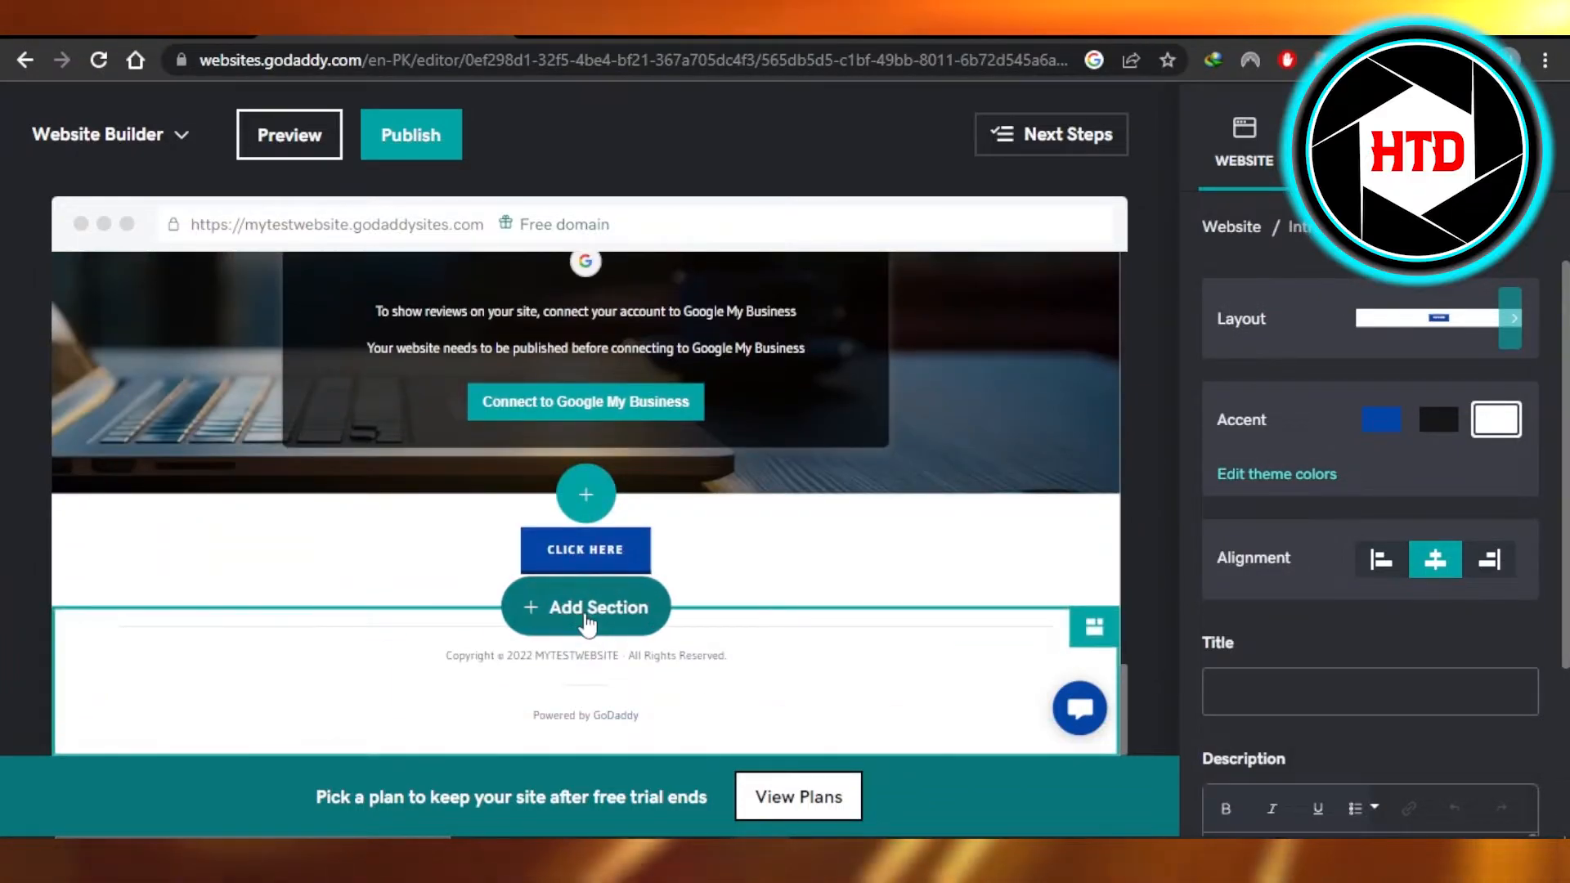
left_click(585, 607)
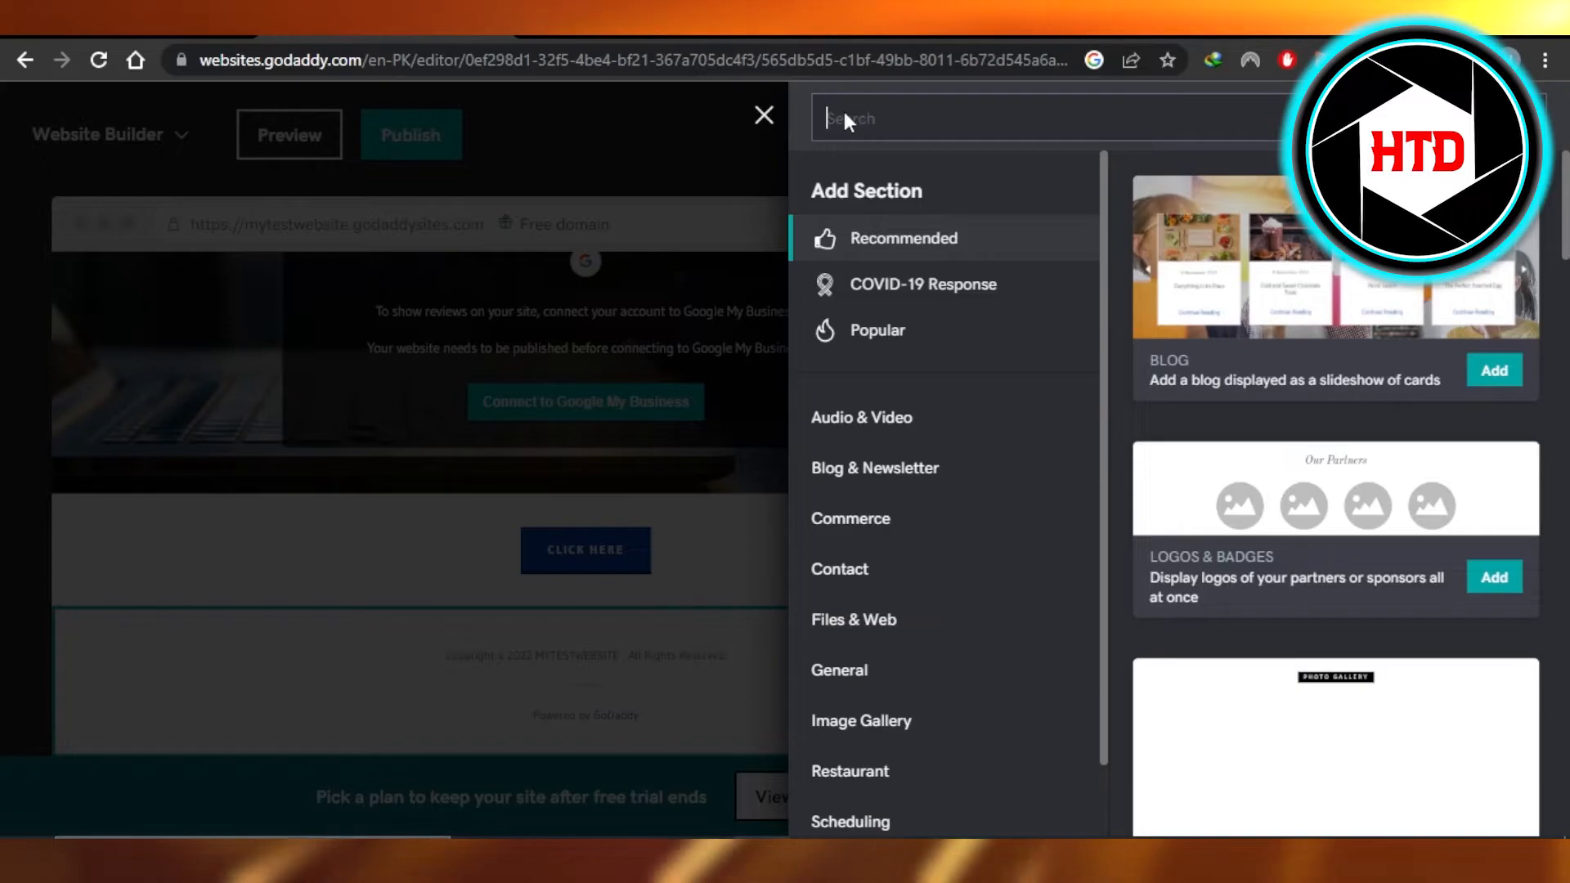
type("button")
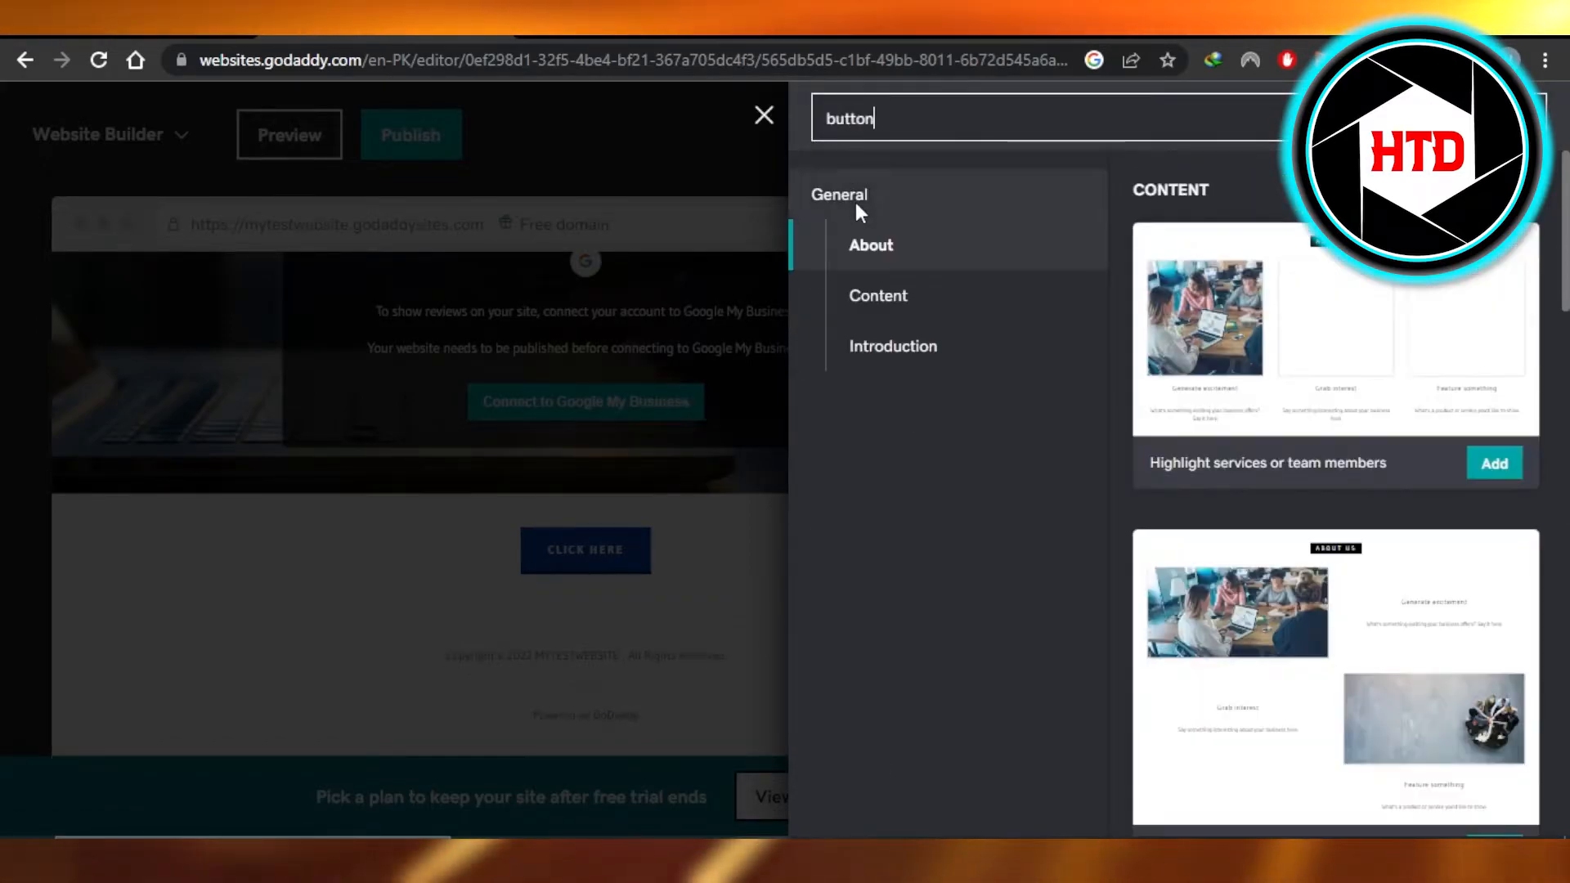
left_click(893, 345)
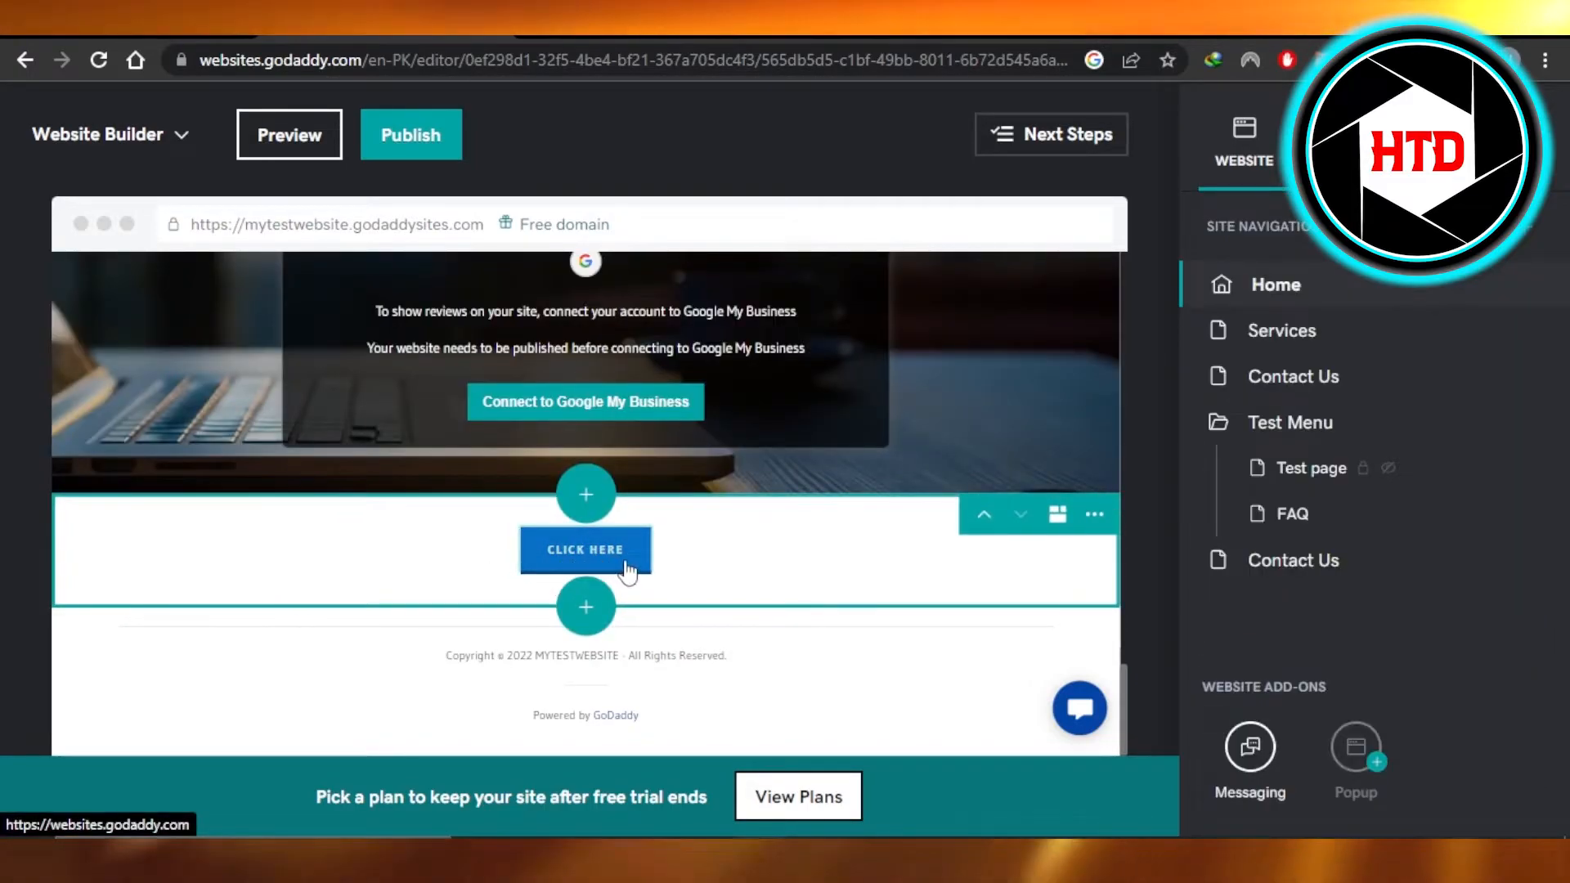
mouse_move(906, 493)
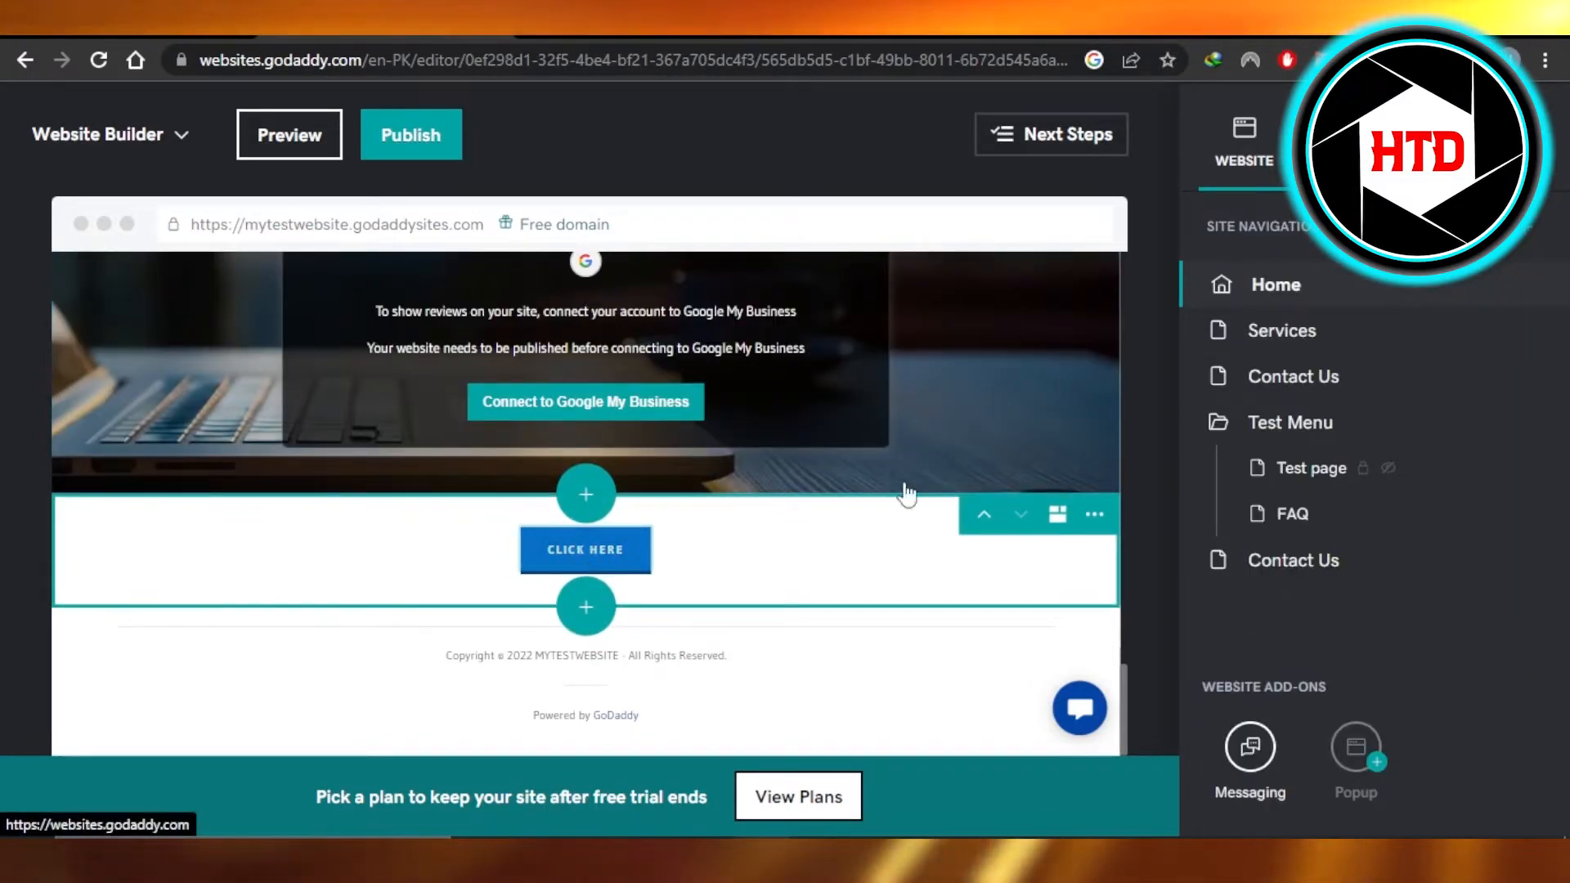
- Set the action button text to 'Paypal' and choose Website URL as its link type
left_click(586, 550)
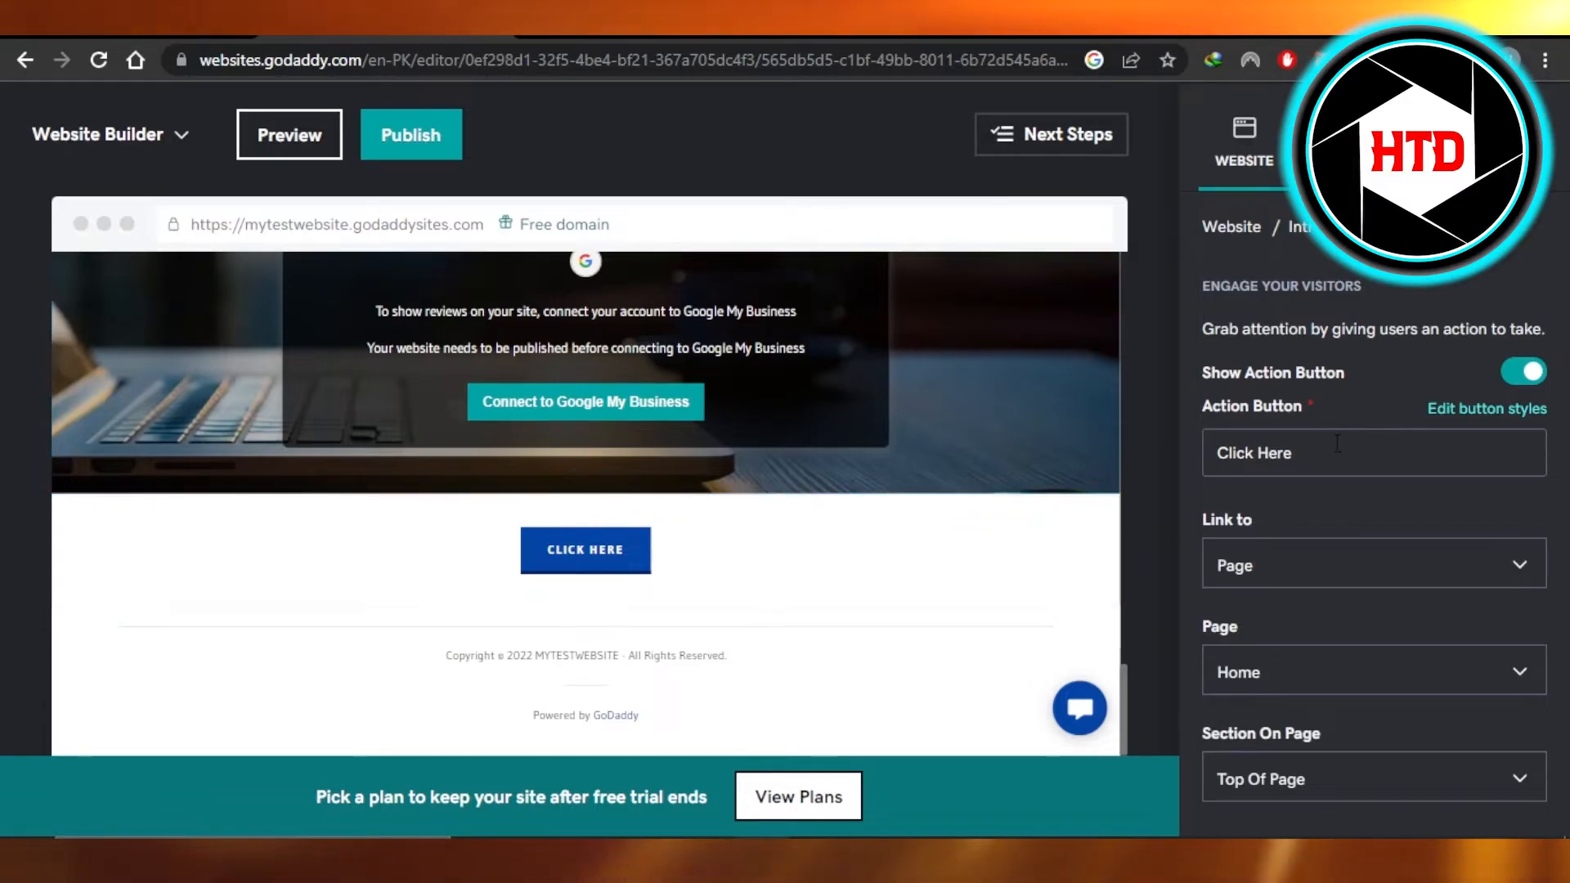
type("Paypal")
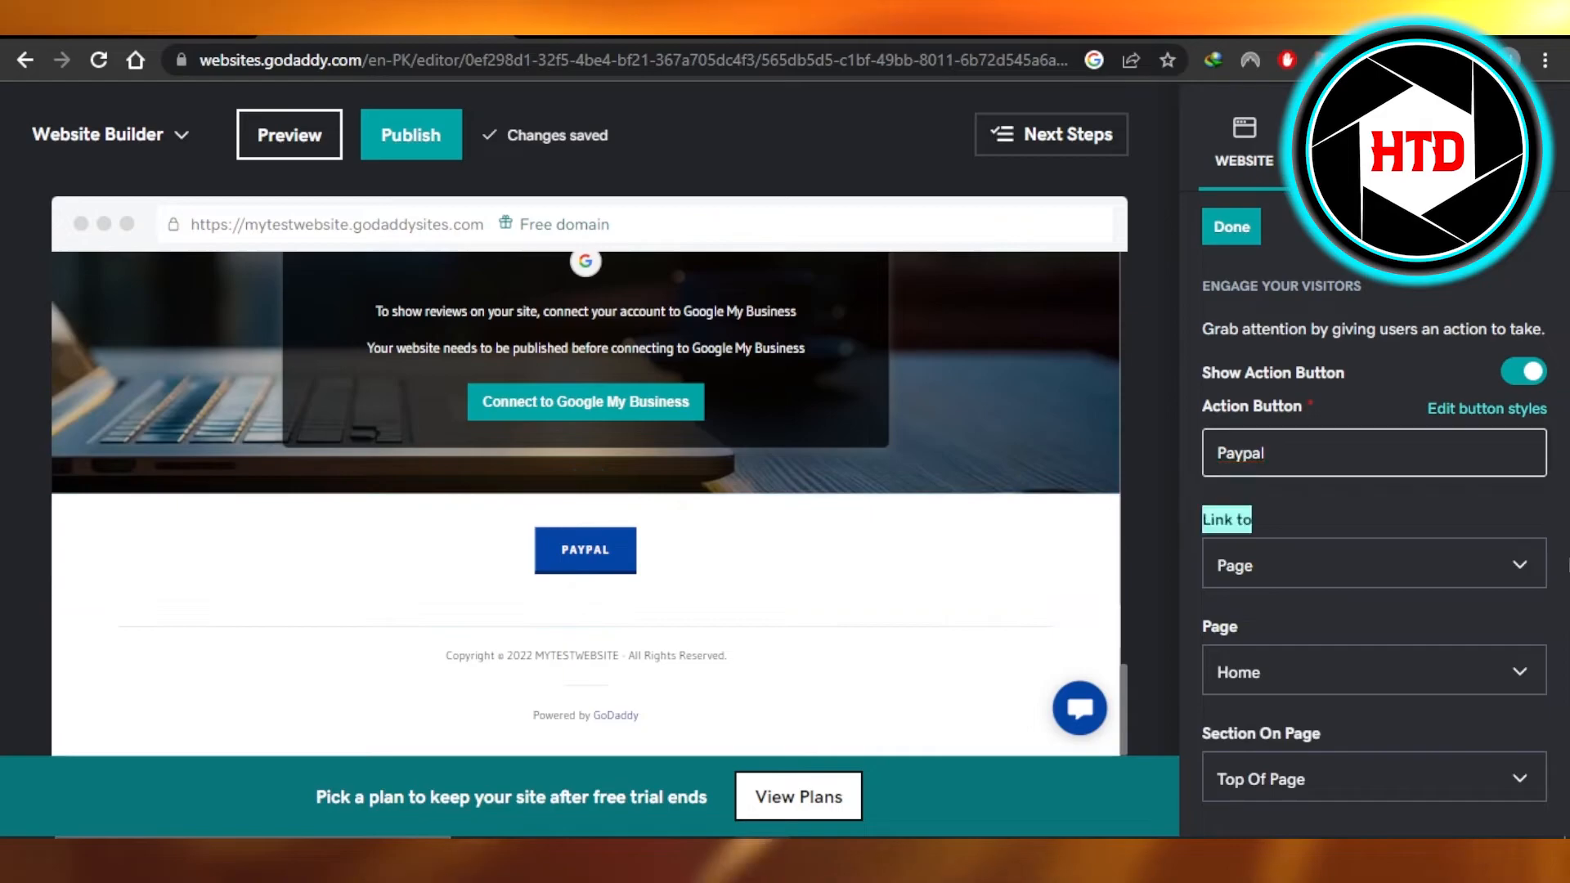
left_click(1372, 564)
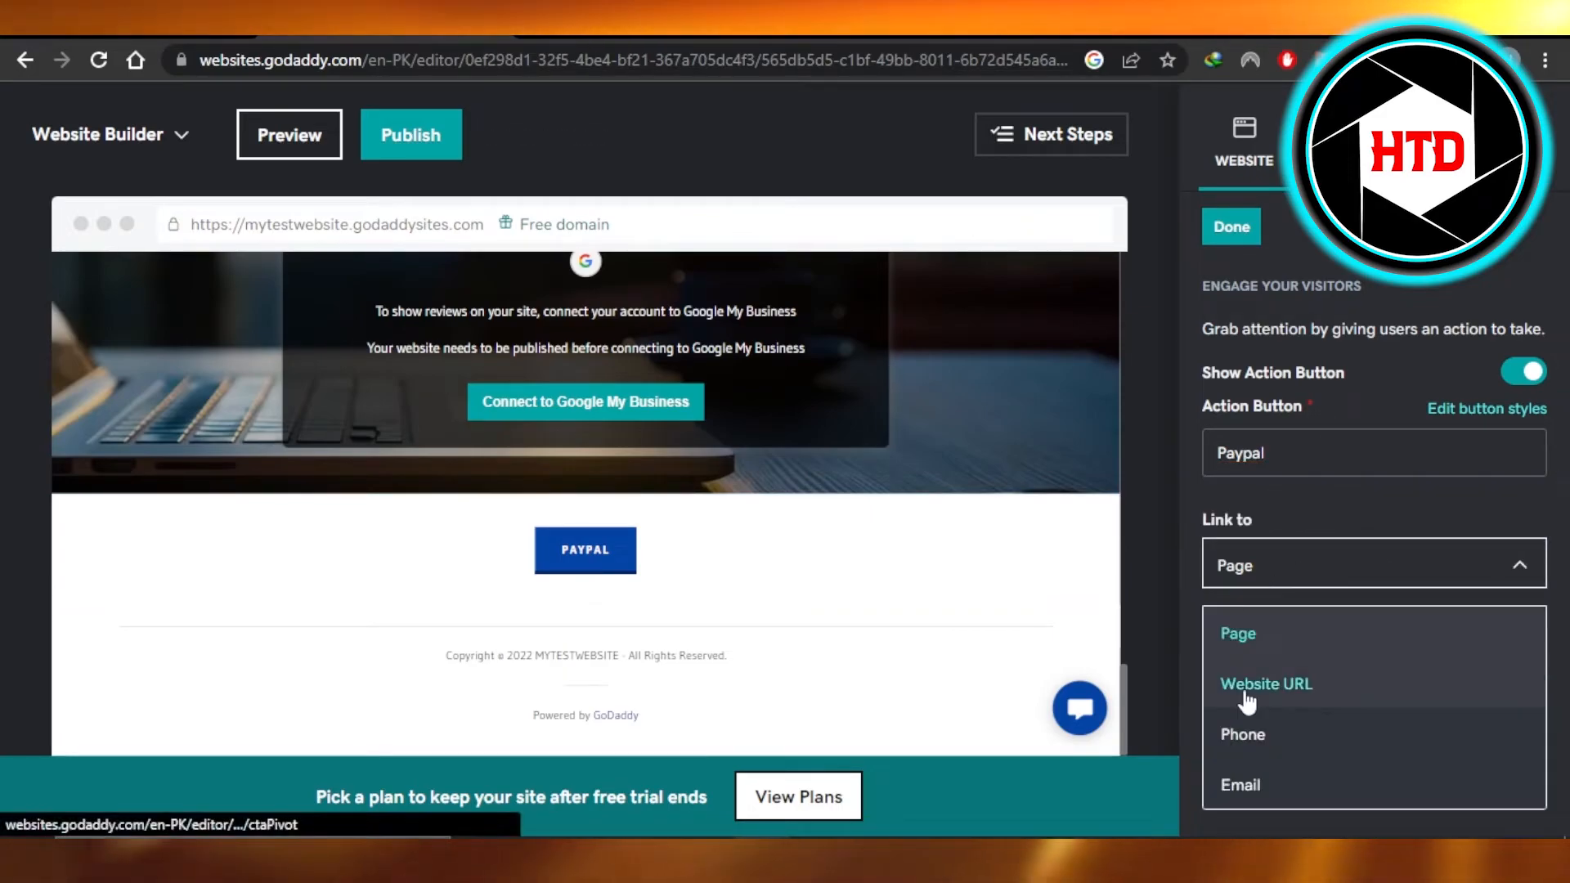
left_click(1266, 684)
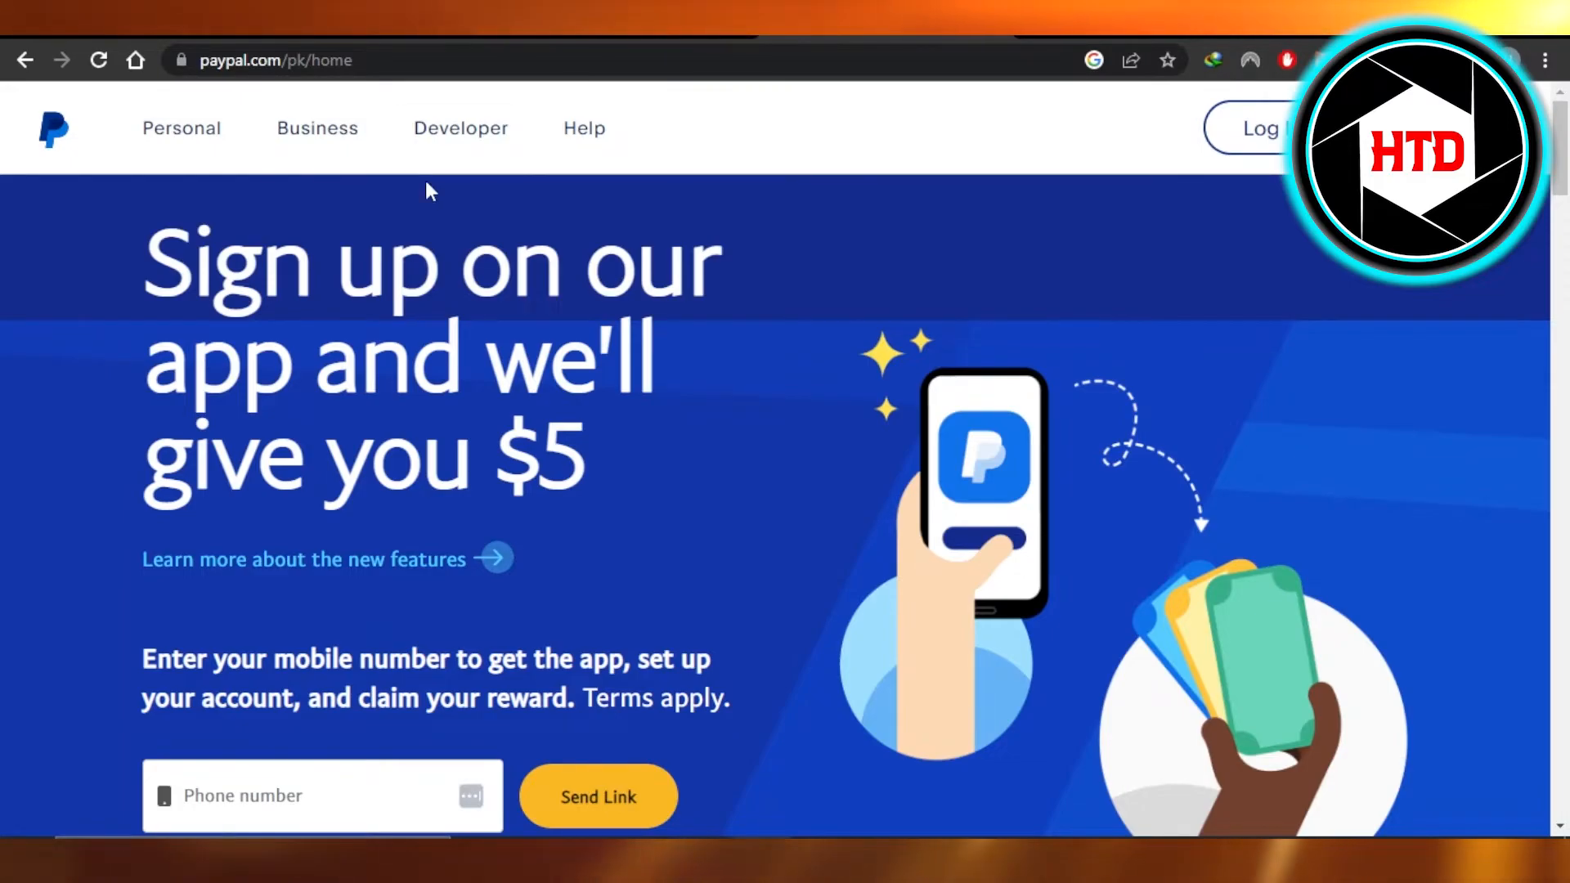
- Switch to the PayPal tab and select its address for copying
left_click(316, 128)
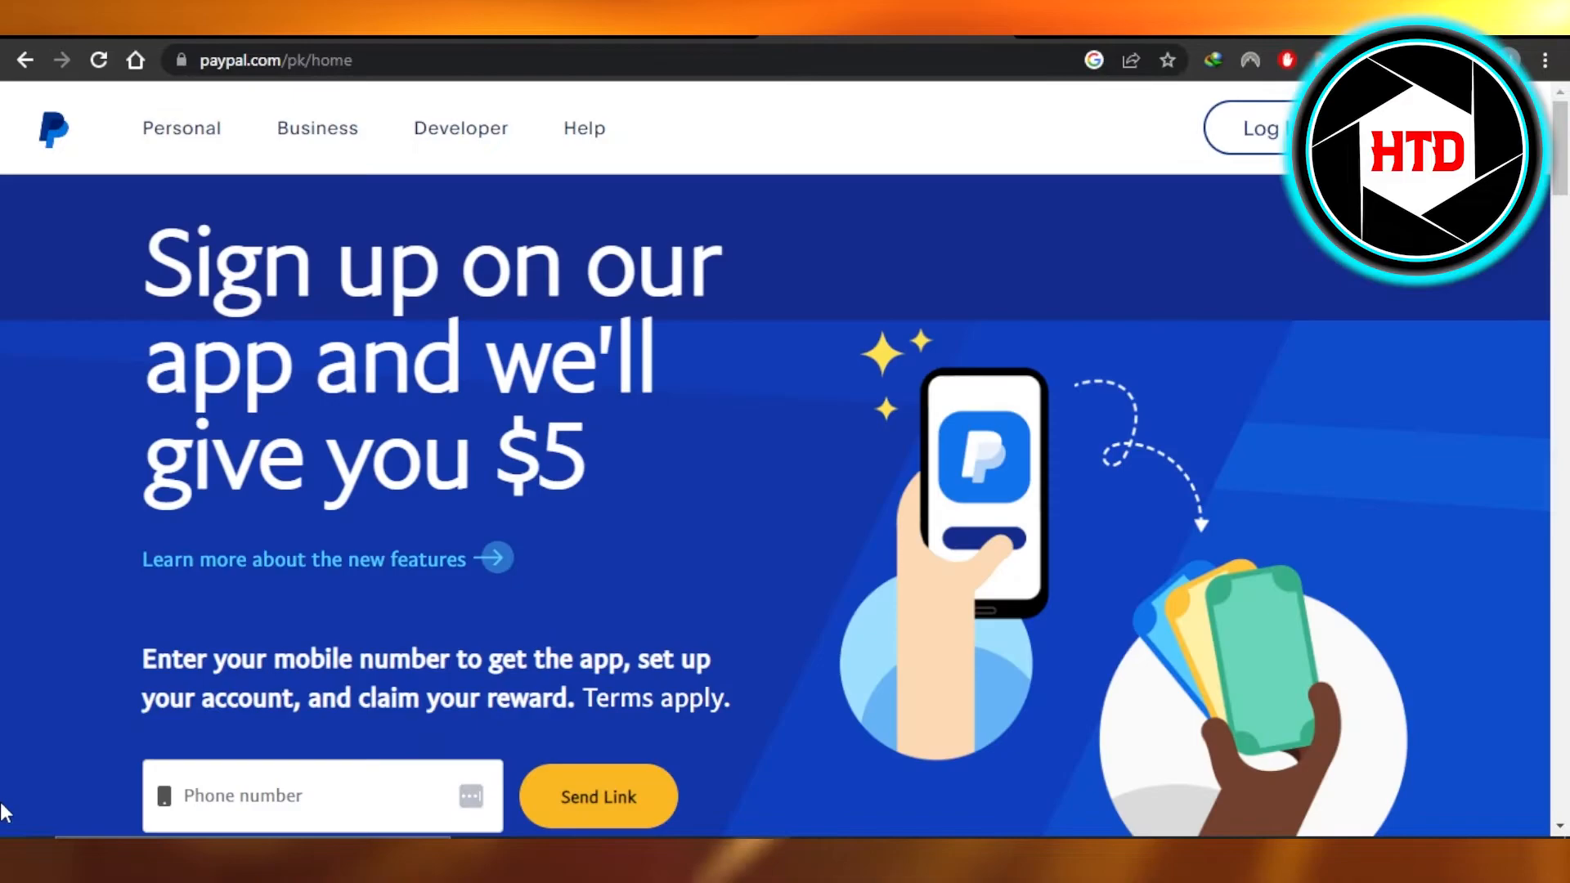
mouse_move(350, 570)
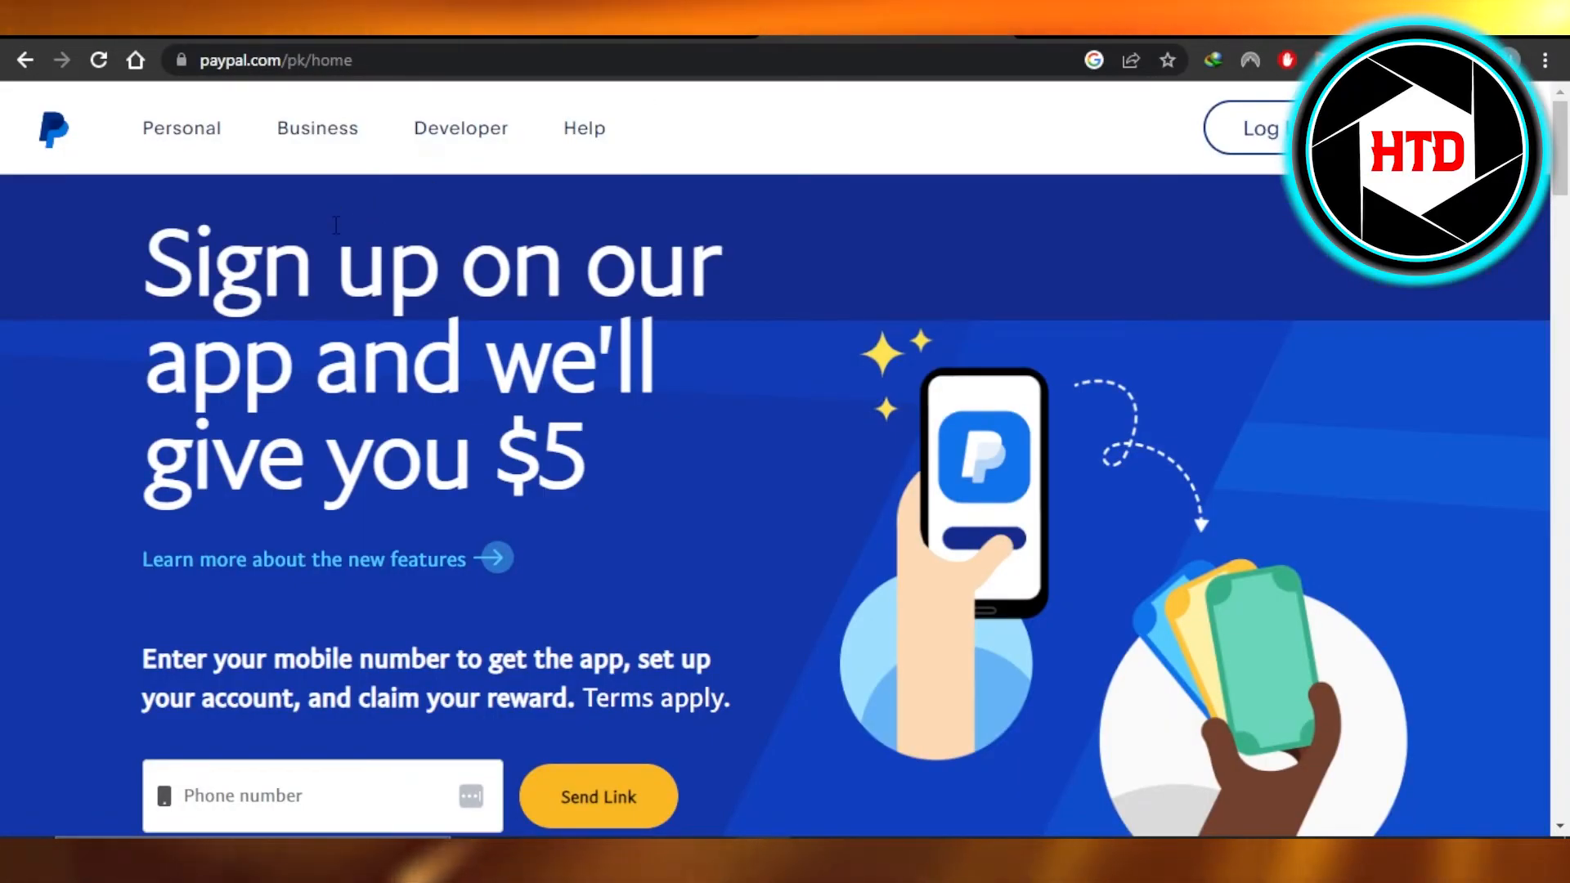
double_click(240, 61)
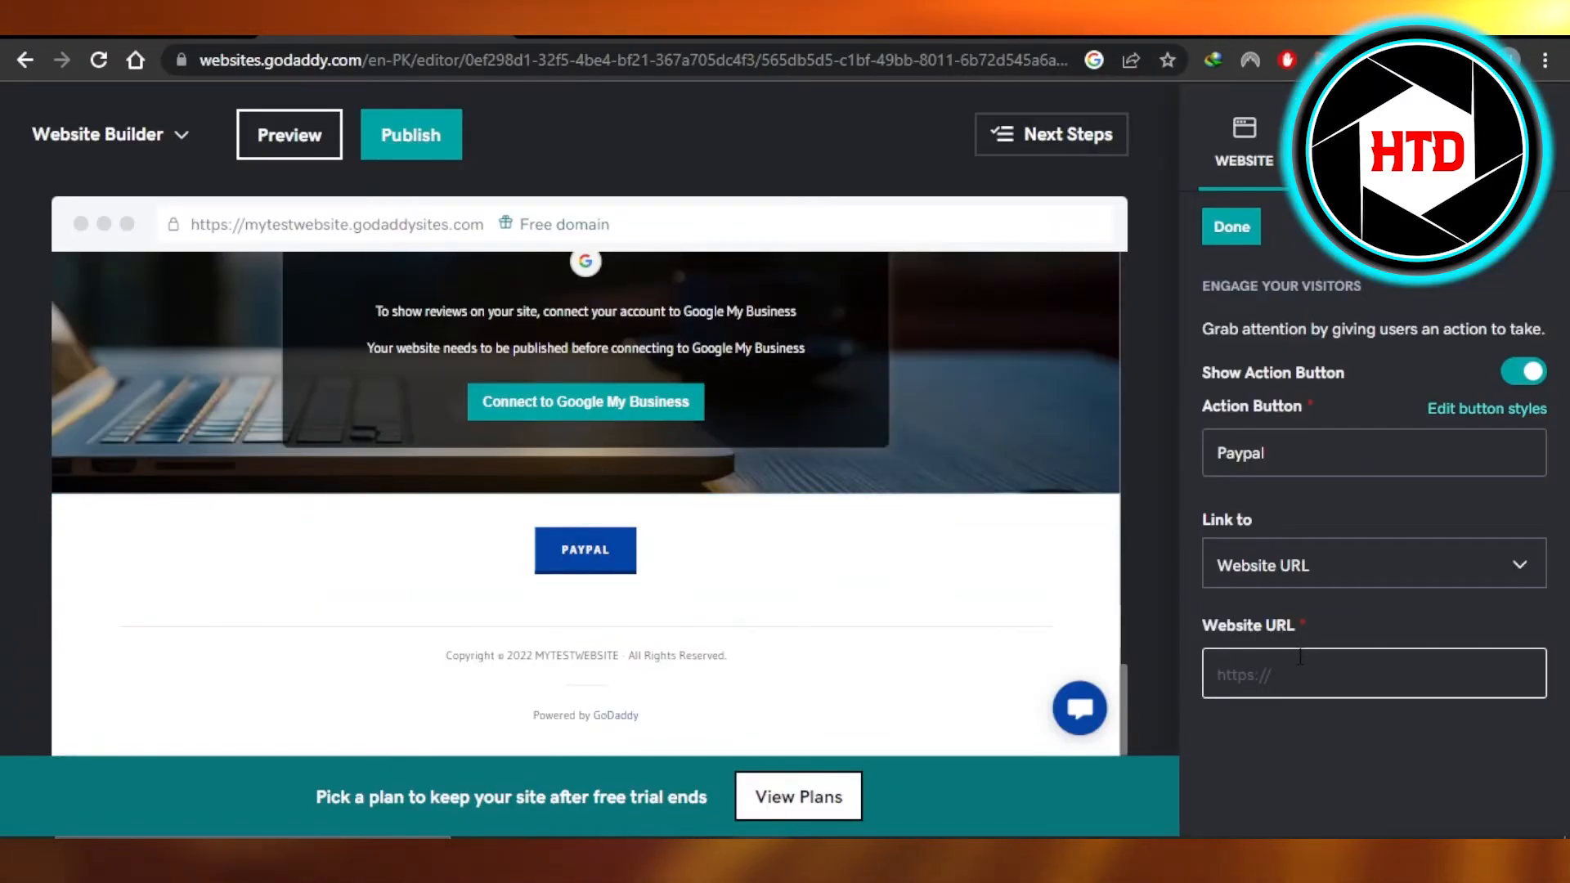
- Paste the copied PayPal address into the button's Website URL field
right_click(1373, 674)
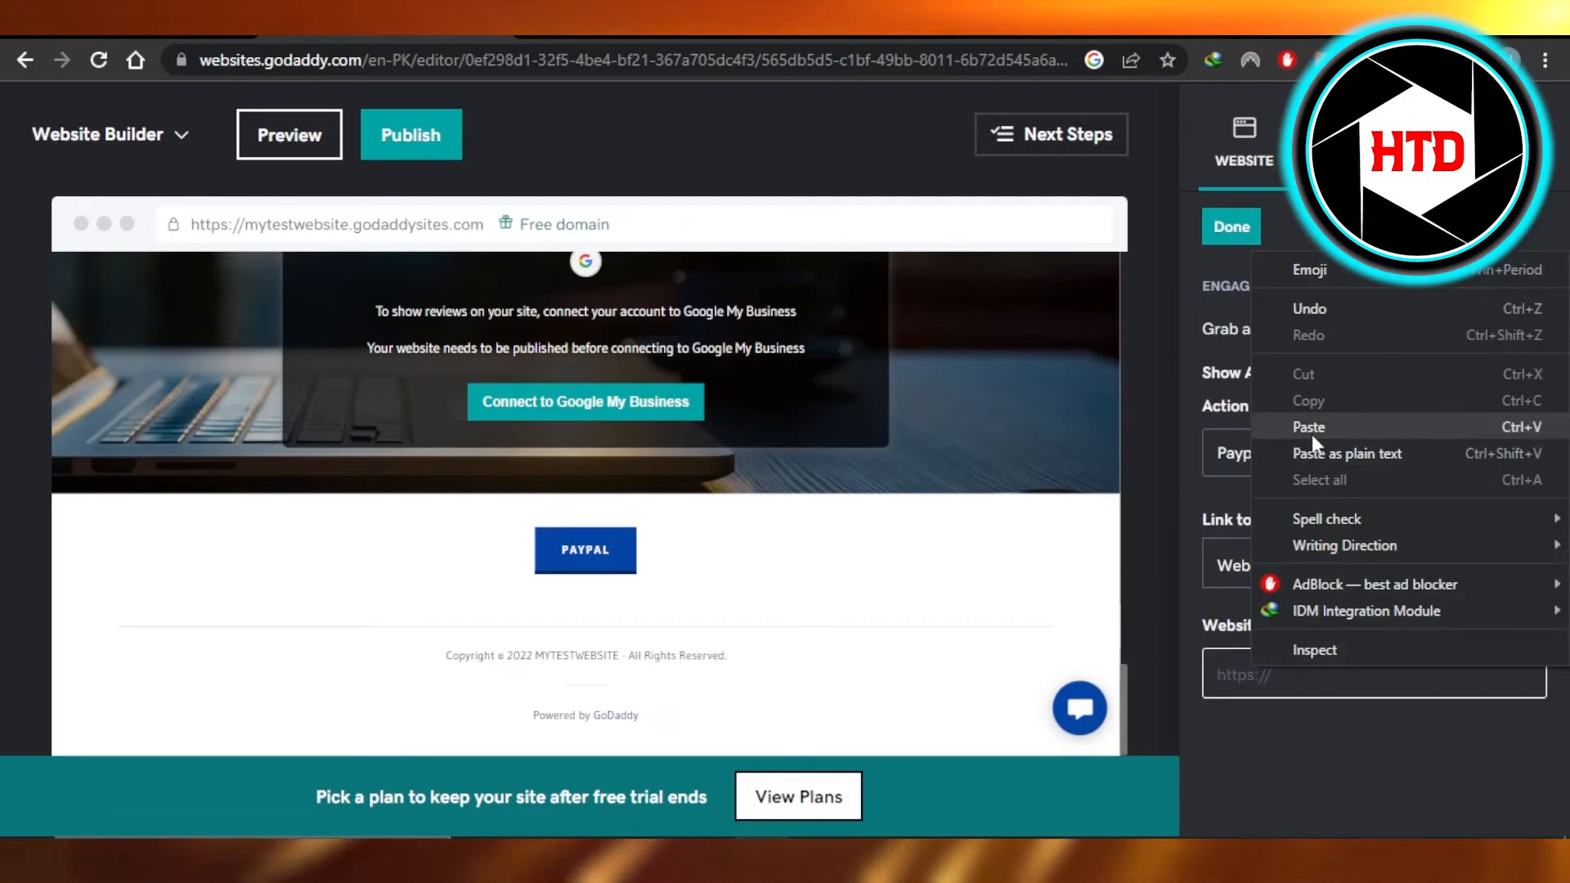
left_click(1230, 226)
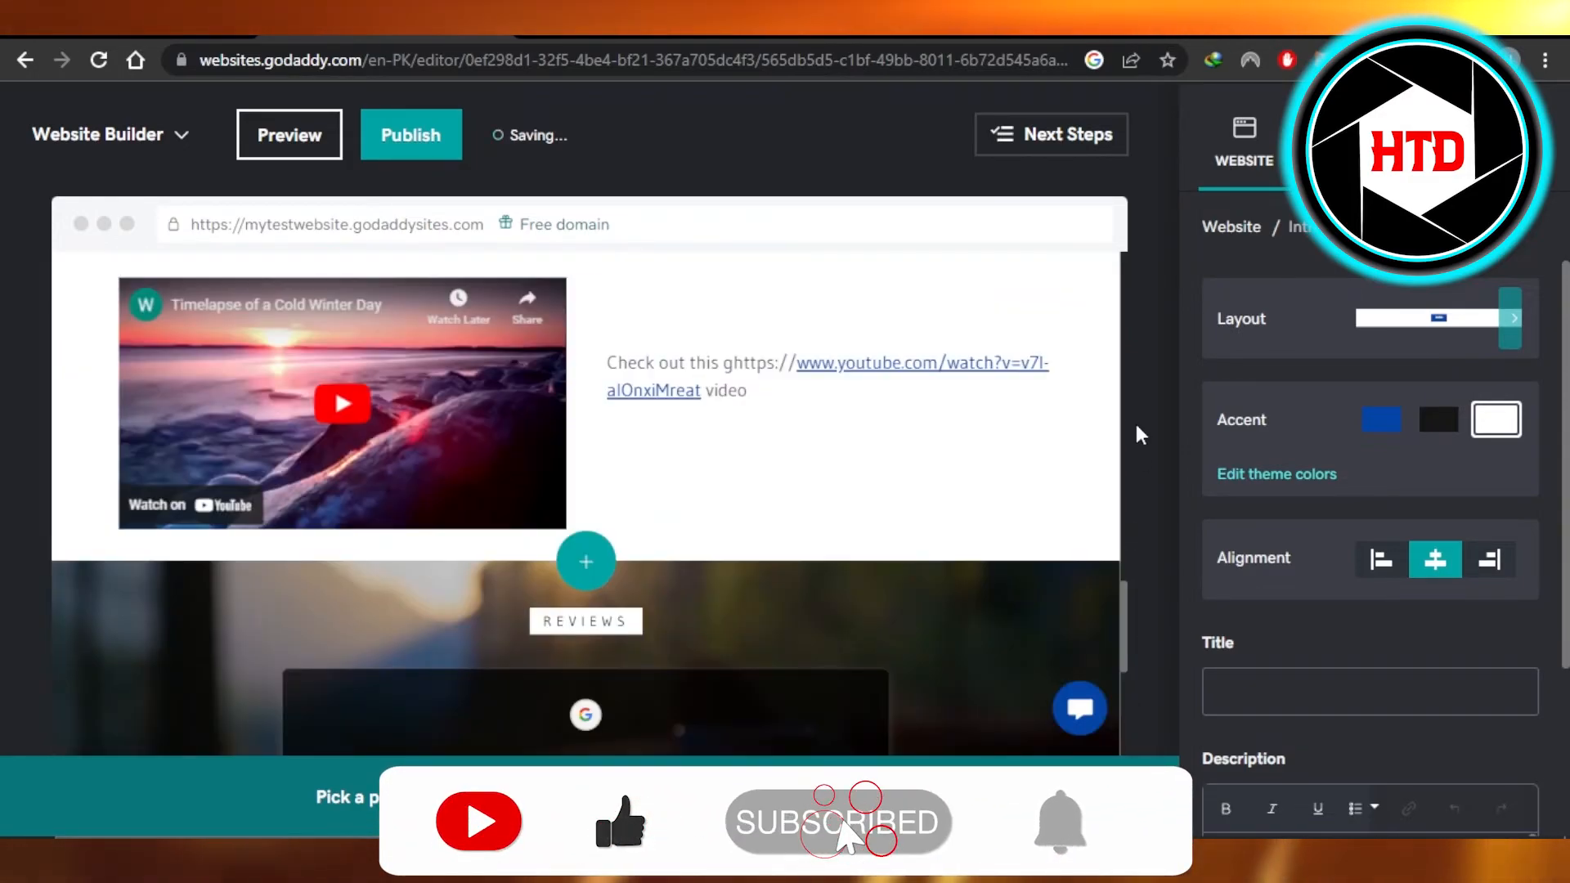
- Review the saved PAYPAL button section above the page footer
scroll("down", 3)
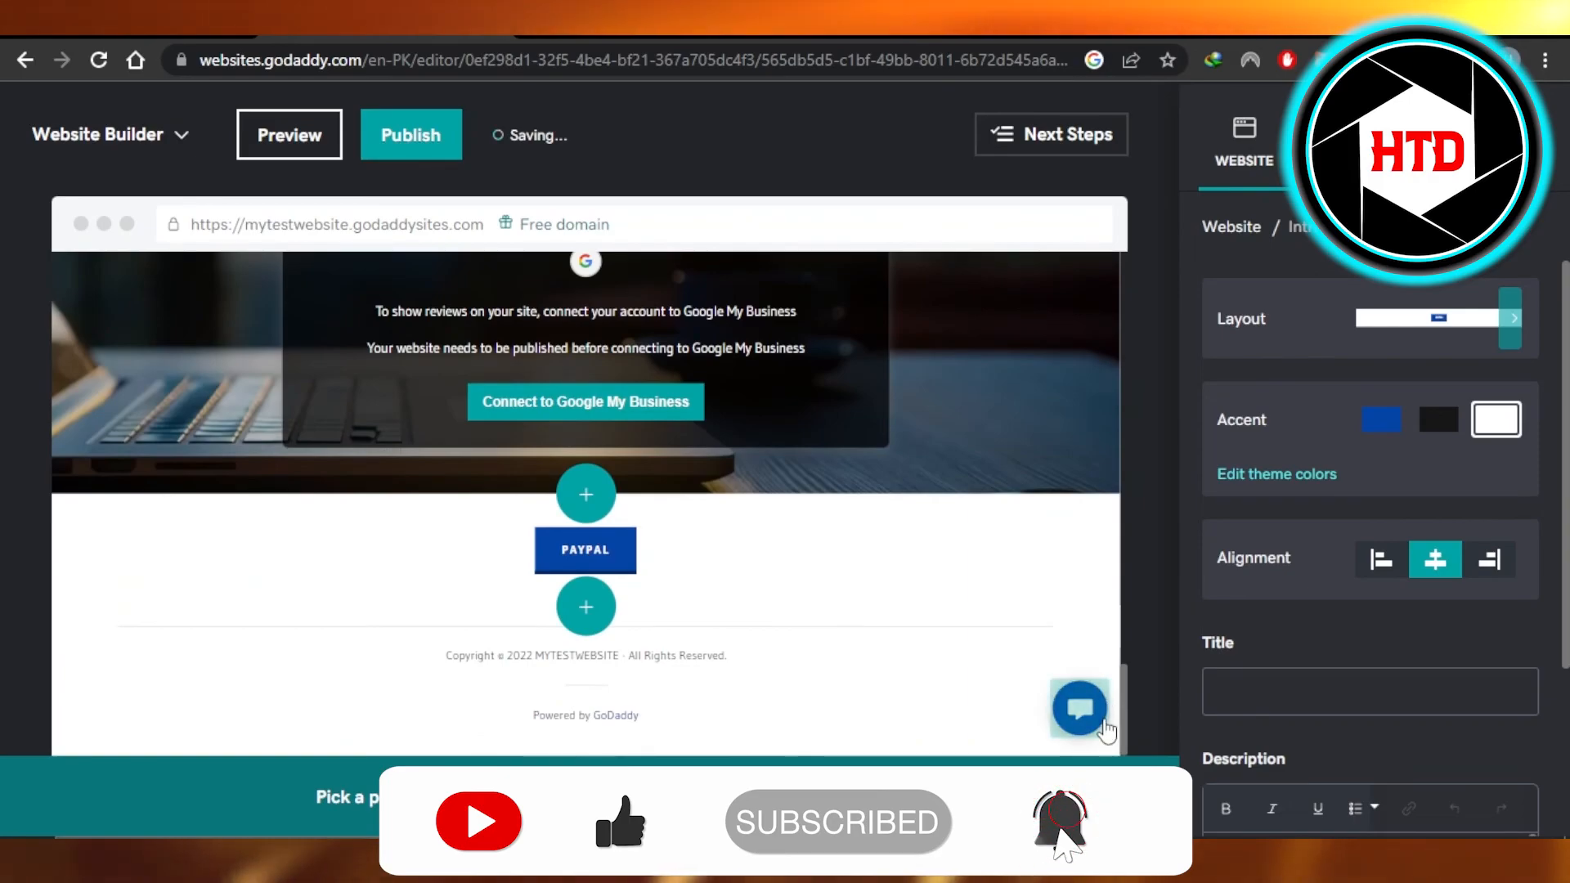